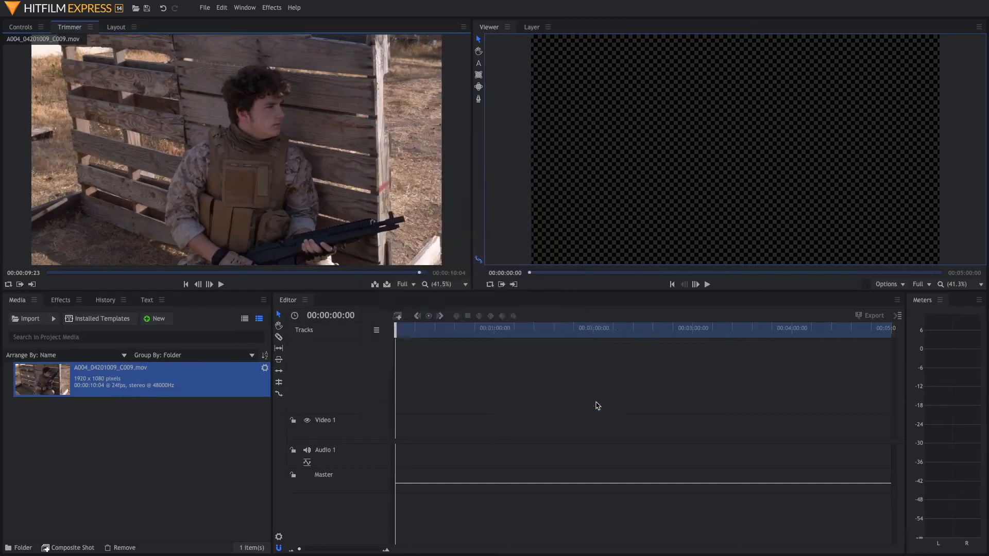
# Make a composite shot from the soldier clip, scrub forward and select the clip layer
pyautogui.click(71, 547)
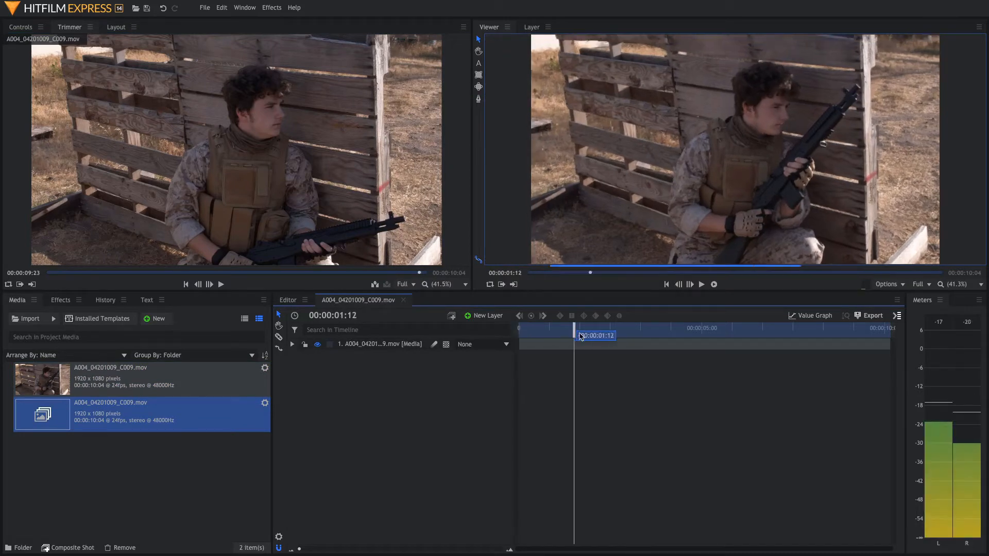
pyautogui.moveTo(575, 335); pyautogui.dragTo(641, 335)
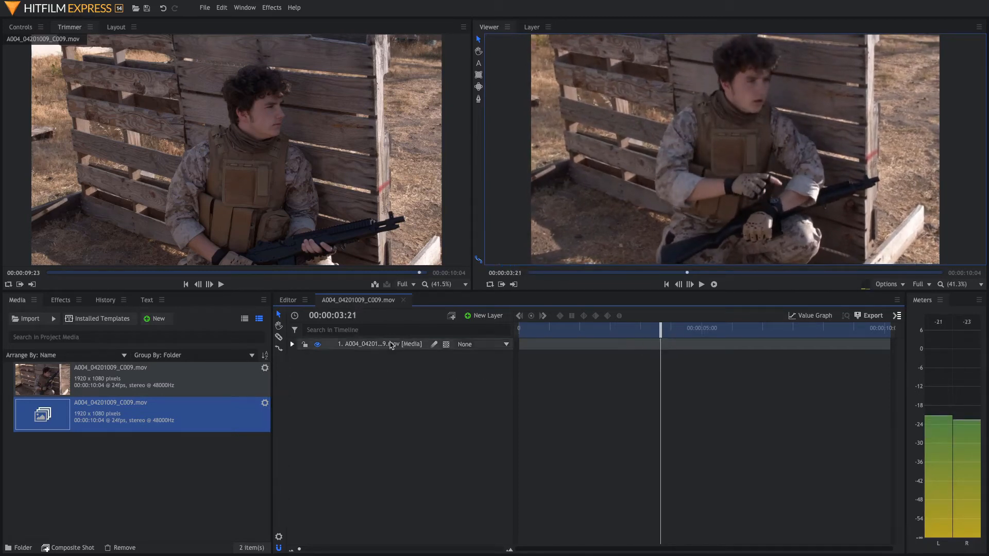
pyautogui.click(293, 344)
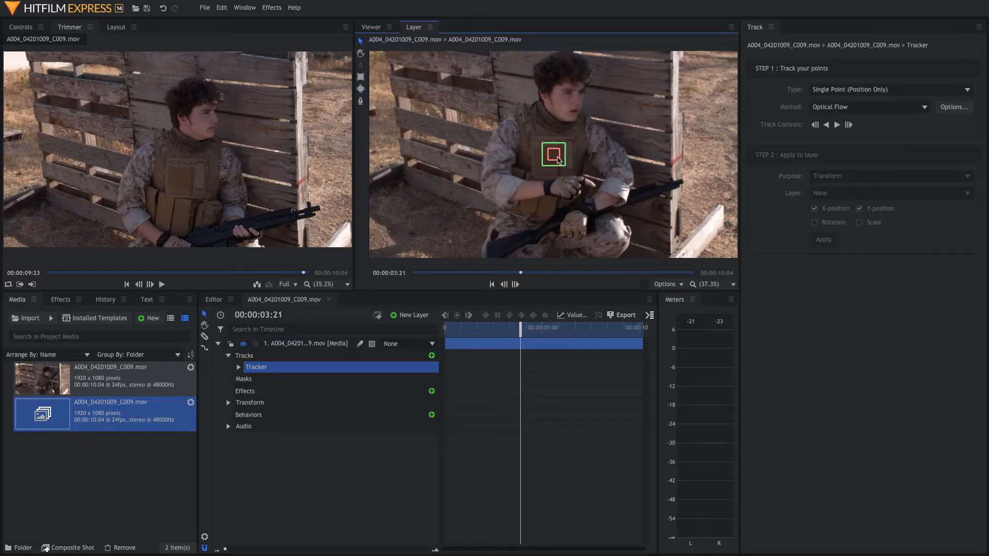
# Place a single-point tracker on the soldier's wrist and track it forward through the clip
pyautogui.click(886, 88)
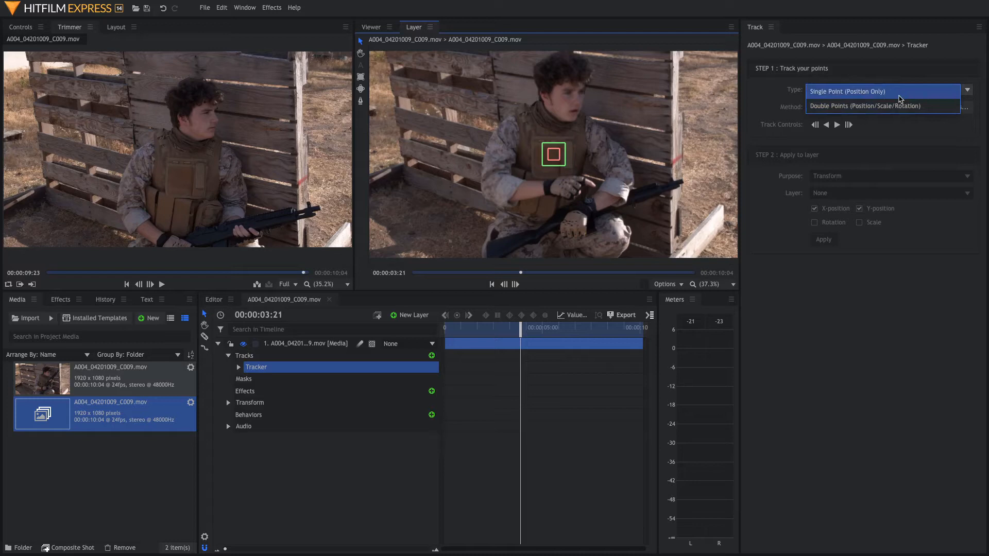
pyautogui.moveTo(883, 106)
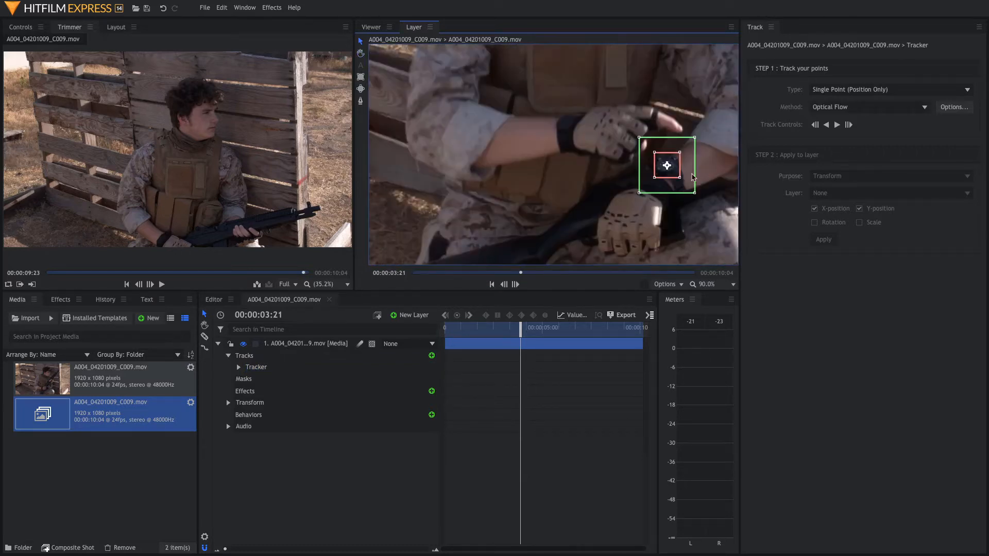
pyautogui.click(848, 125)
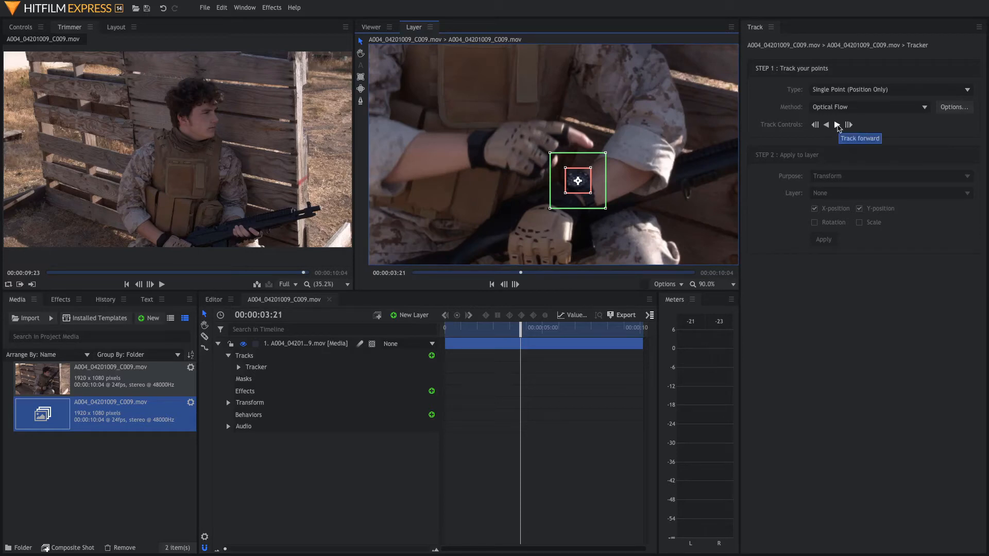
pyautogui.click(836, 124)
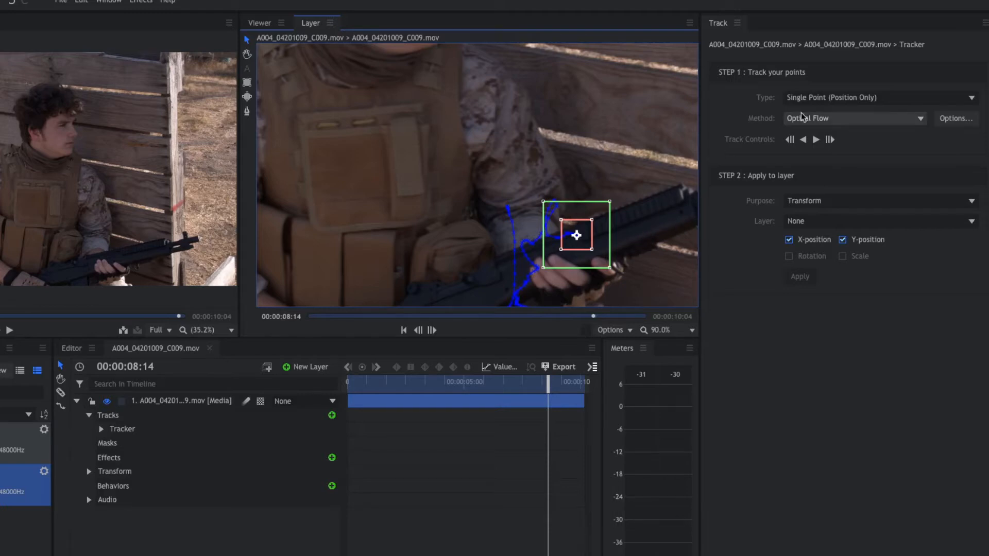
pyautogui.moveTo(788, 139)
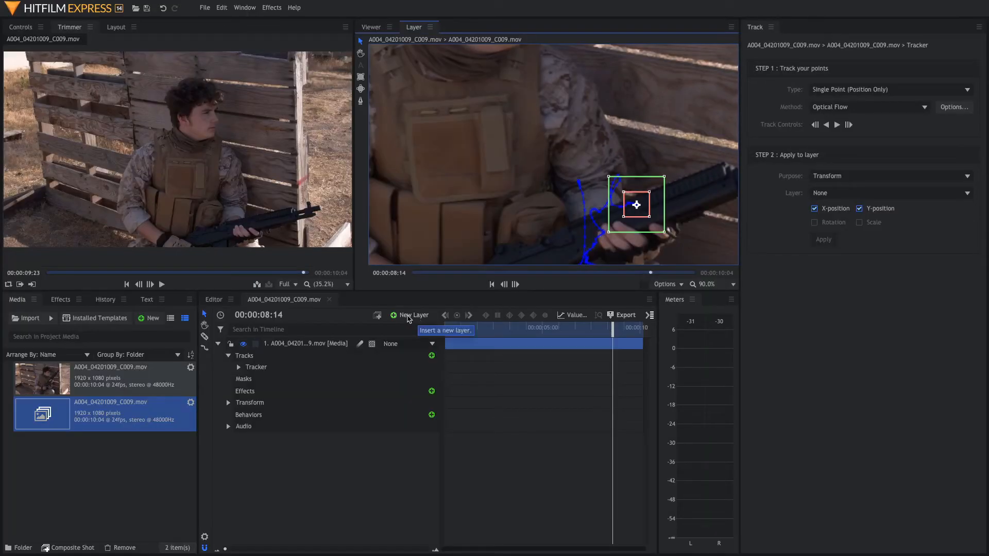
# Add a new point layer and reselect the tracker
pyautogui.click(413, 315)
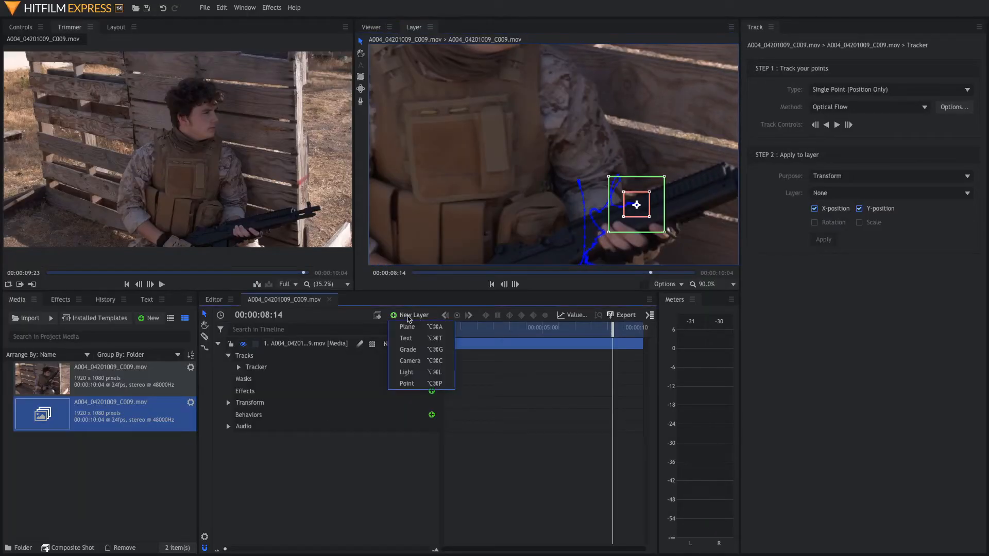
pyautogui.click(406, 383)
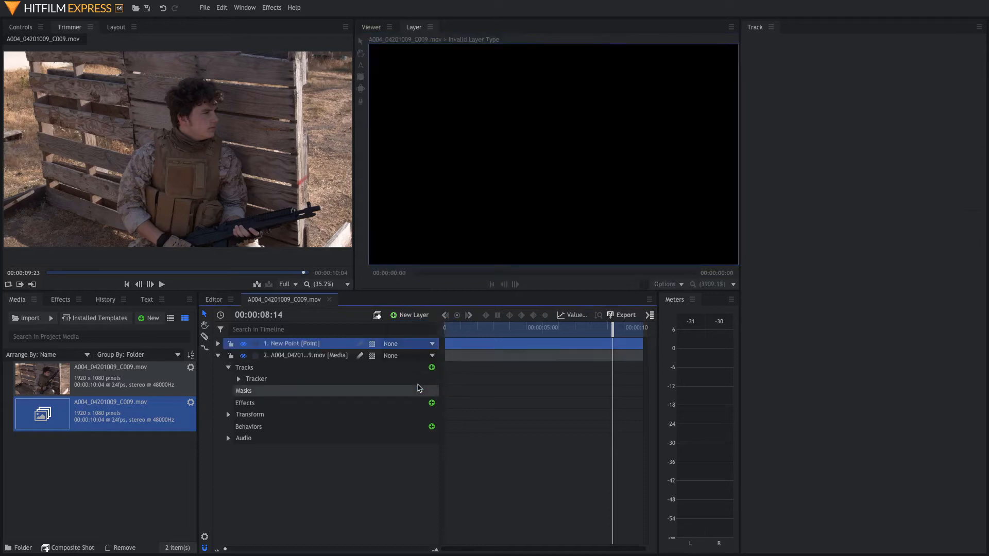
pyautogui.click(257, 378)
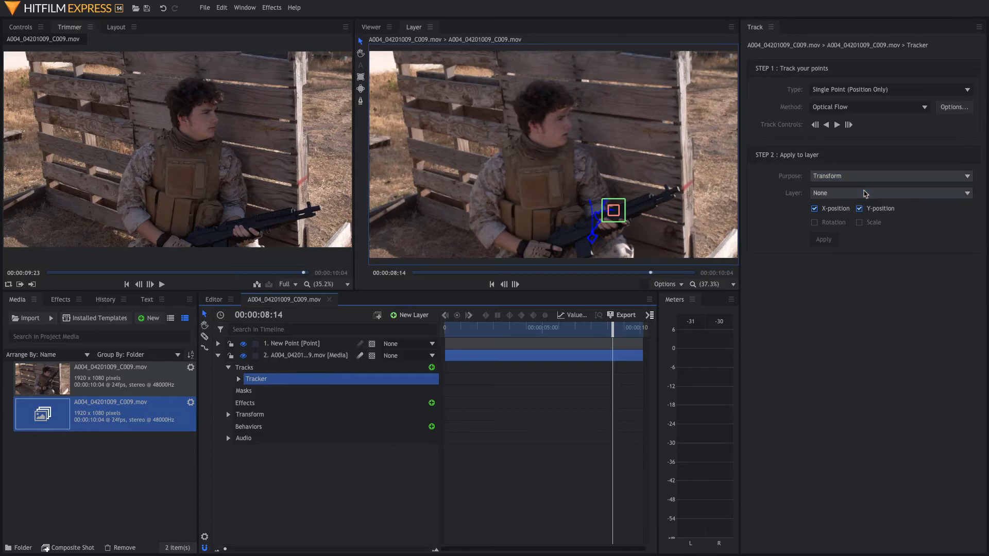
# Apply the tracked motion to the New Point layer and close the tracking panel
pyautogui.click(890, 192)
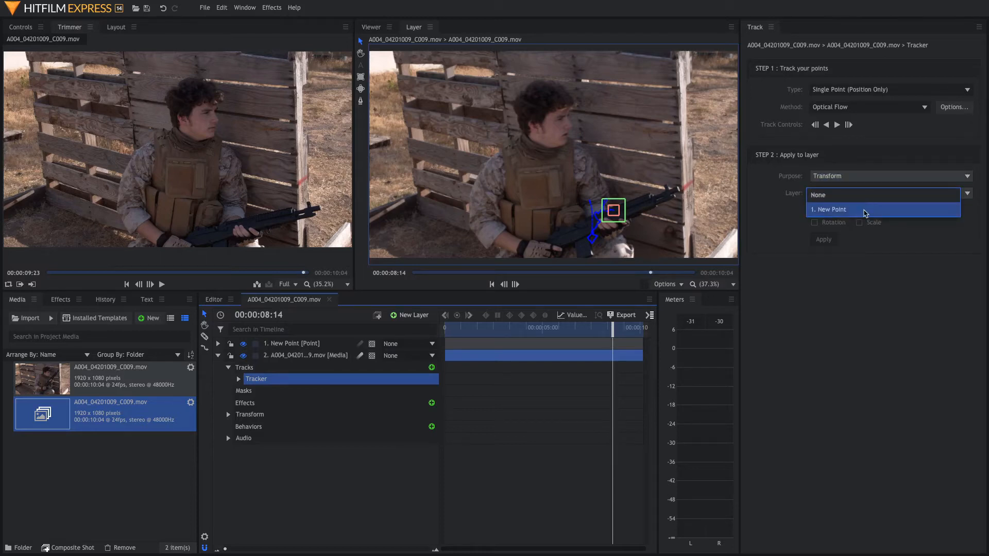
pyautogui.click(829, 209)
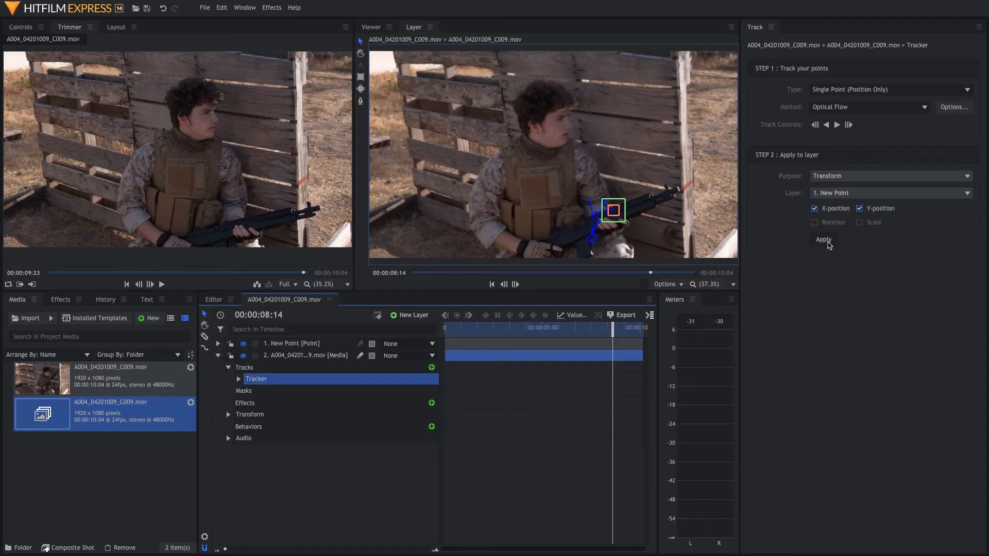
pyautogui.click(771, 26)
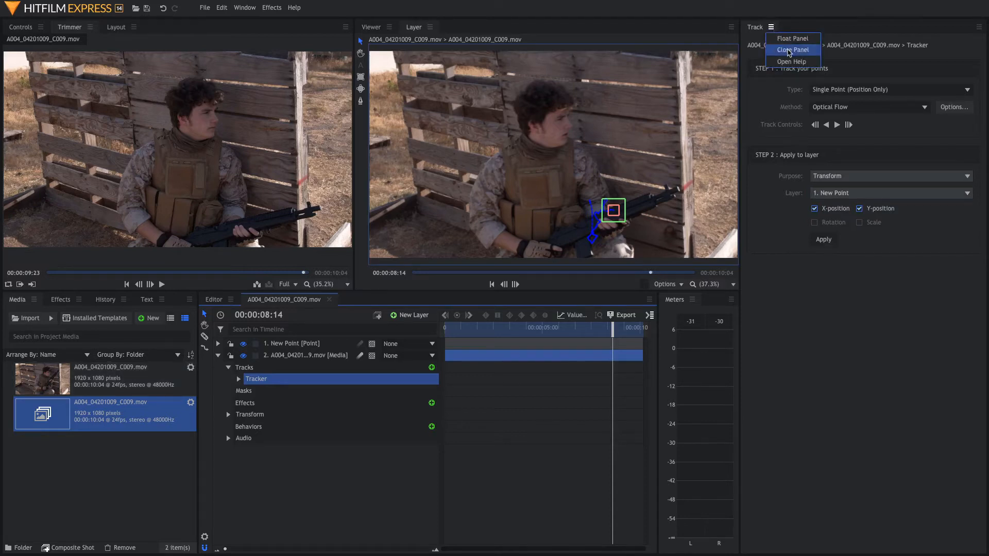
pyautogui.click(791, 38)
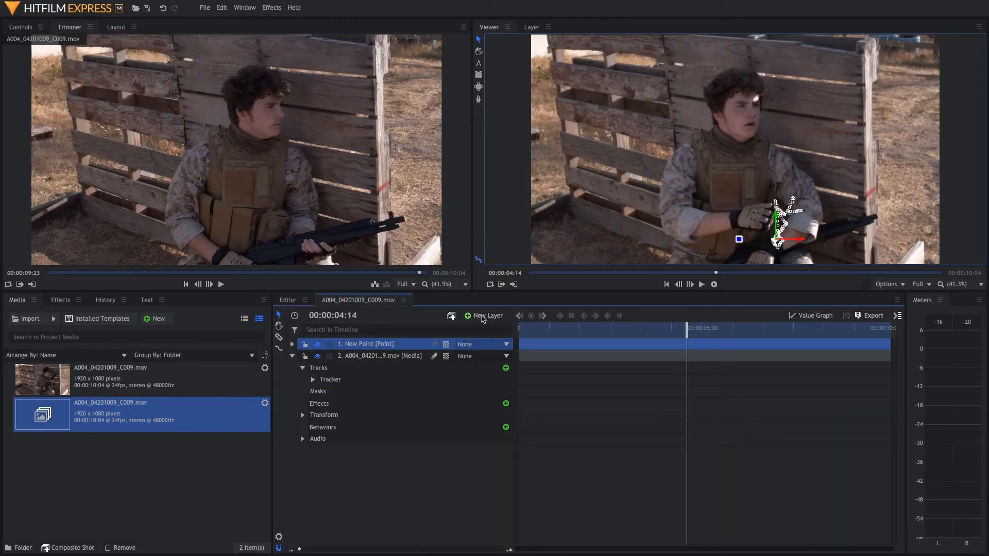
# Add a plane layer for the flare and search the effects library for 'lens fla'
pyautogui.click(487, 315)
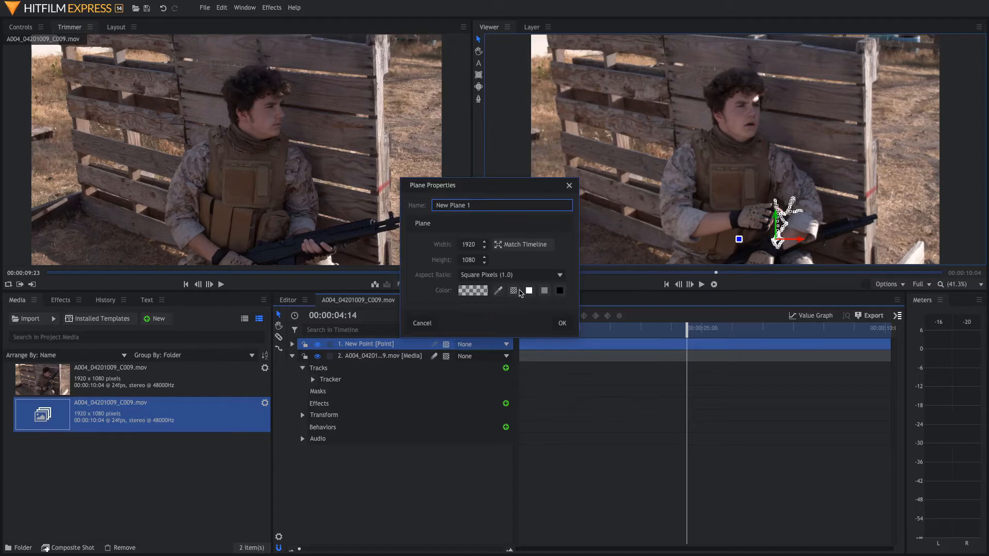
pyautogui.click(560, 323)
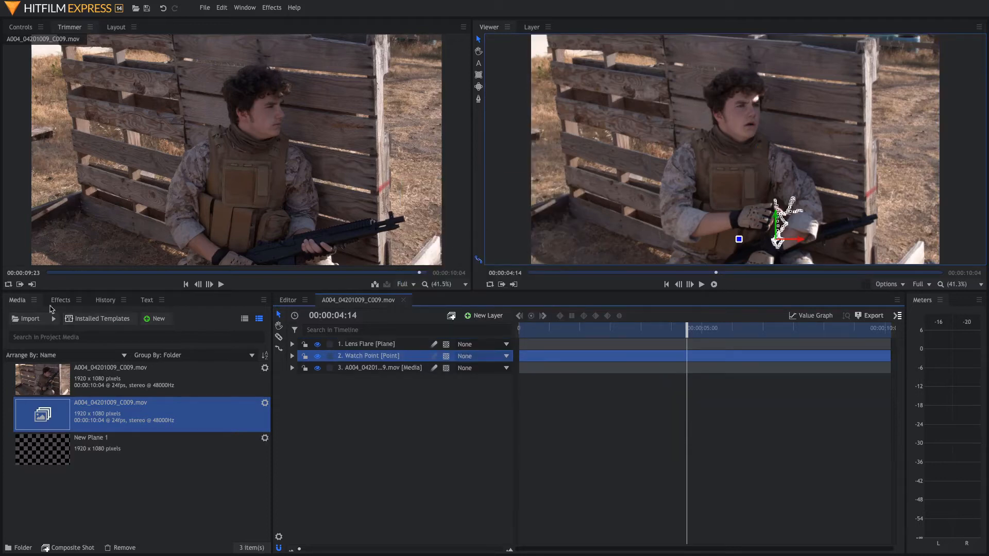
pyautogui.click(61, 300)
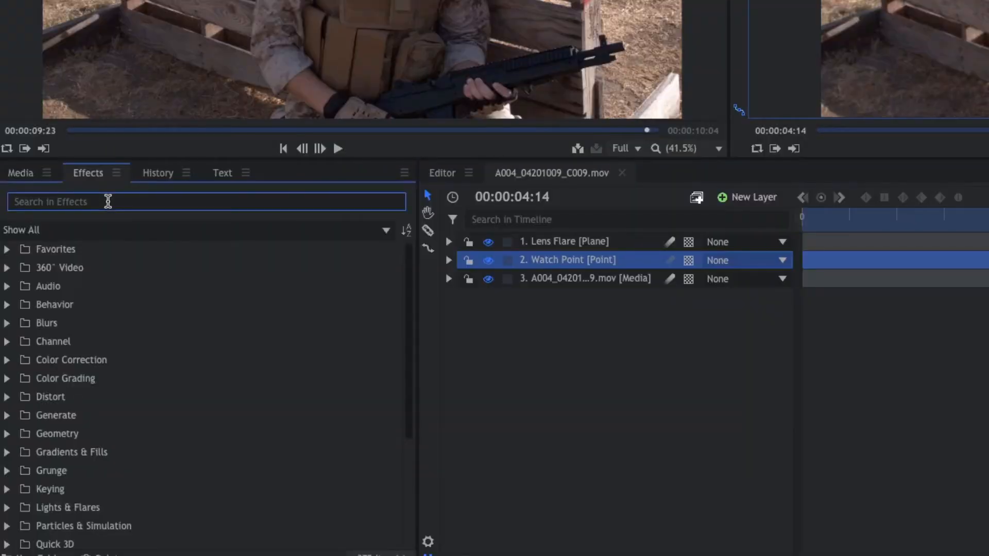
pyautogui.write('lens flare')
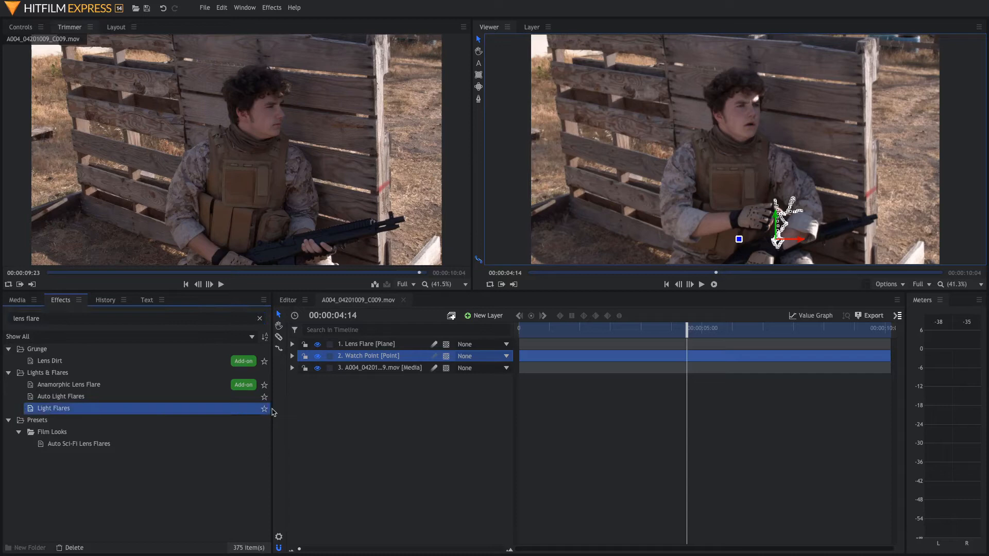
pyautogui.moveTo(380, 346)
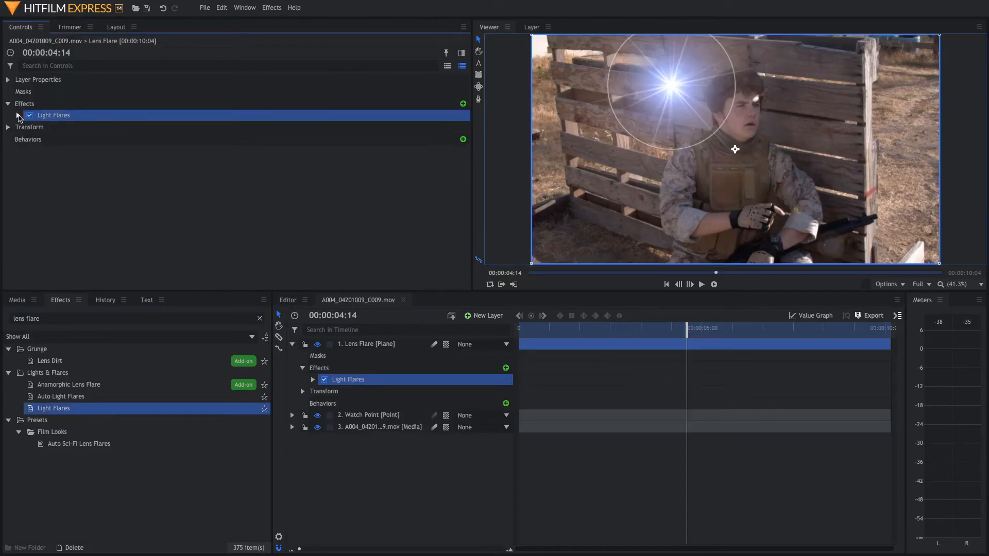
# Offset the Light Flare hotspot centre onto the watch and scrub to check it follows the hand
pyautogui.click(18, 114)
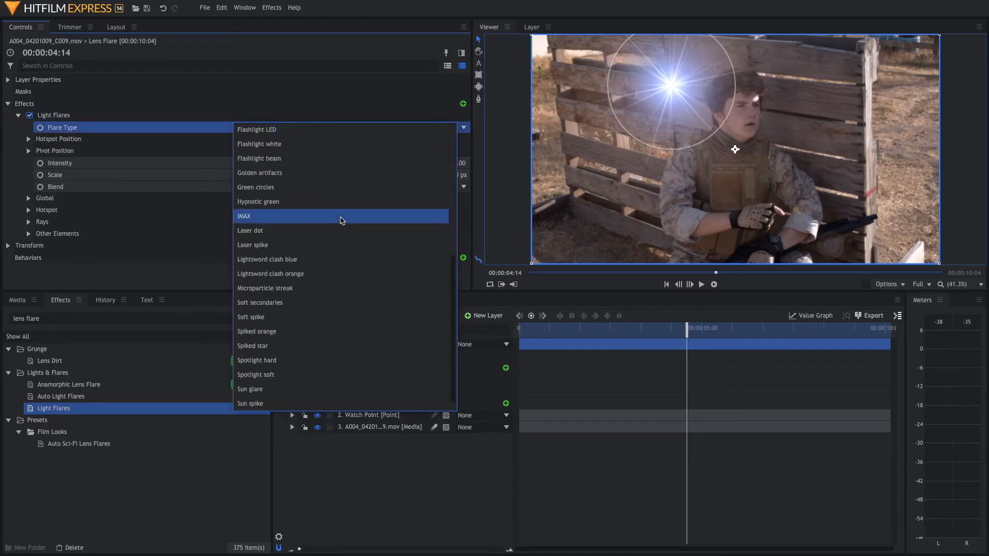
pyautogui.scroll(-3)
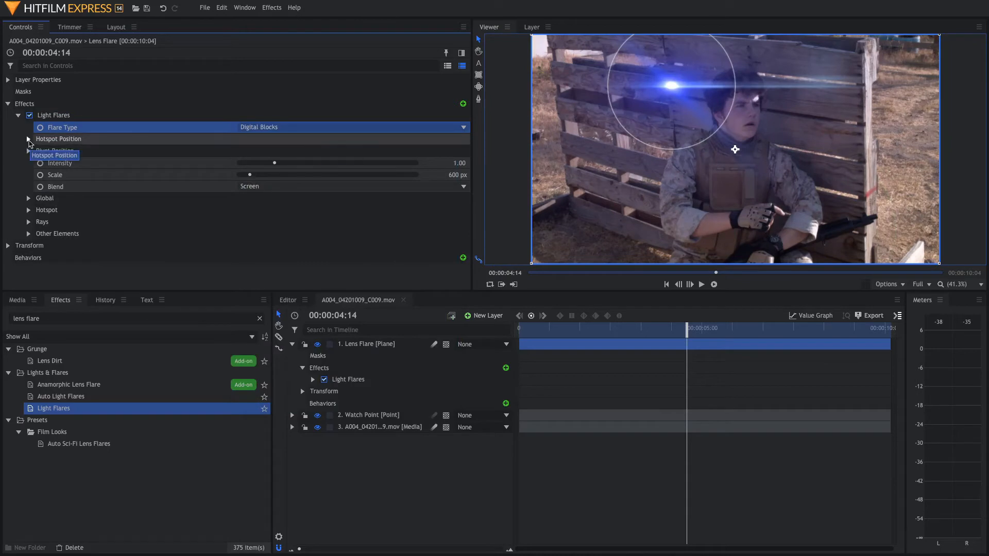
pyautogui.click(28, 139)
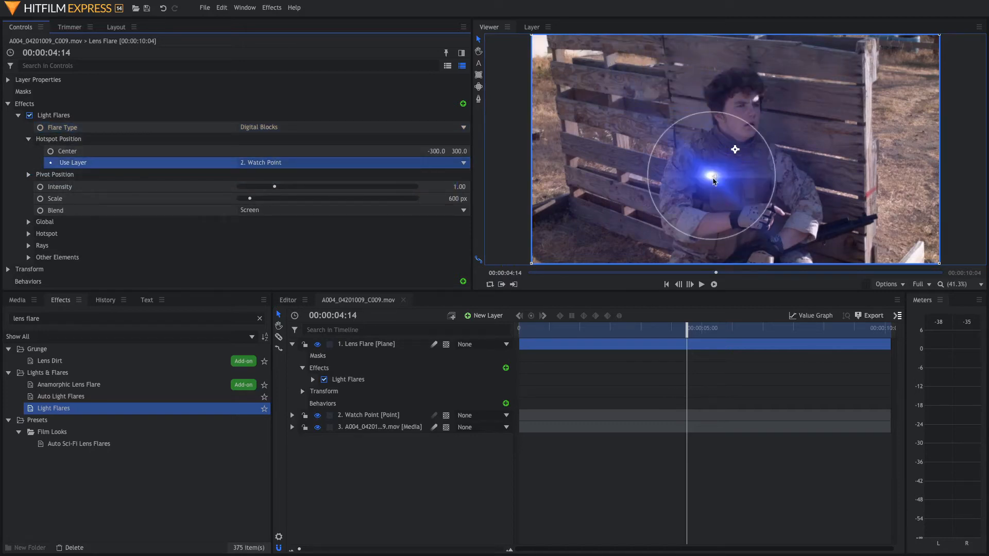
pyautogui.moveTo(712, 176); pyautogui.dragTo(776, 243)
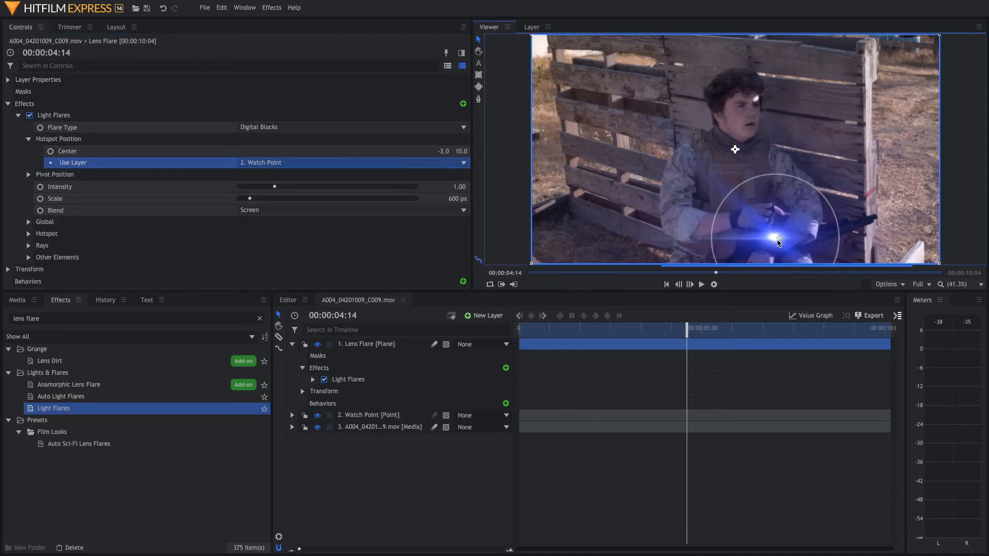
pyautogui.click(666, 327)
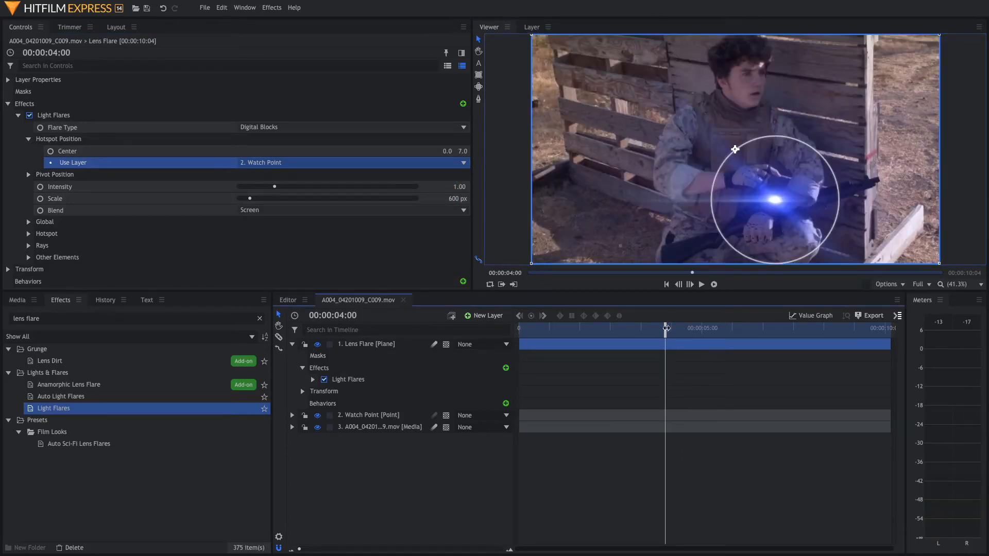
pyautogui.moveTo(666, 328); pyautogui.dragTo(670, 327)
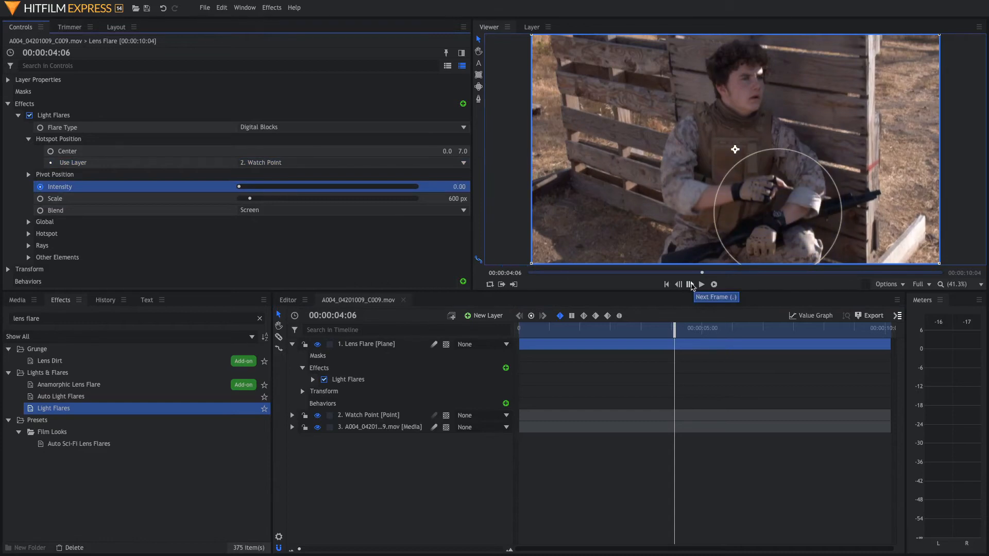
# Raise the flare intensity to 1.00 for the second keyframe and preview the fade-in
pyautogui.moveTo(238, 186); pyautogui.dragTo(274, 186)
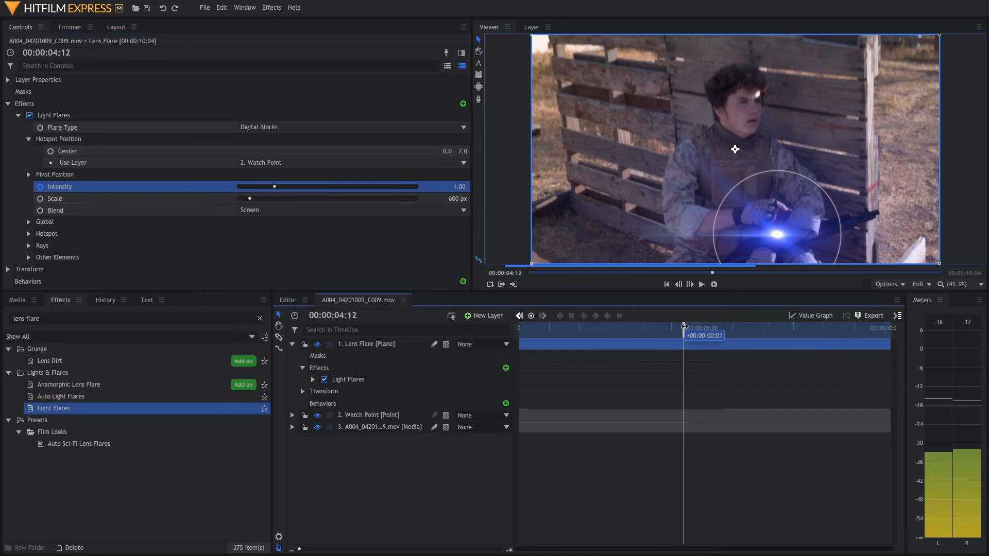
pyautogui.moveTo(684, 335); pyautogui.dragTo(785, 335)
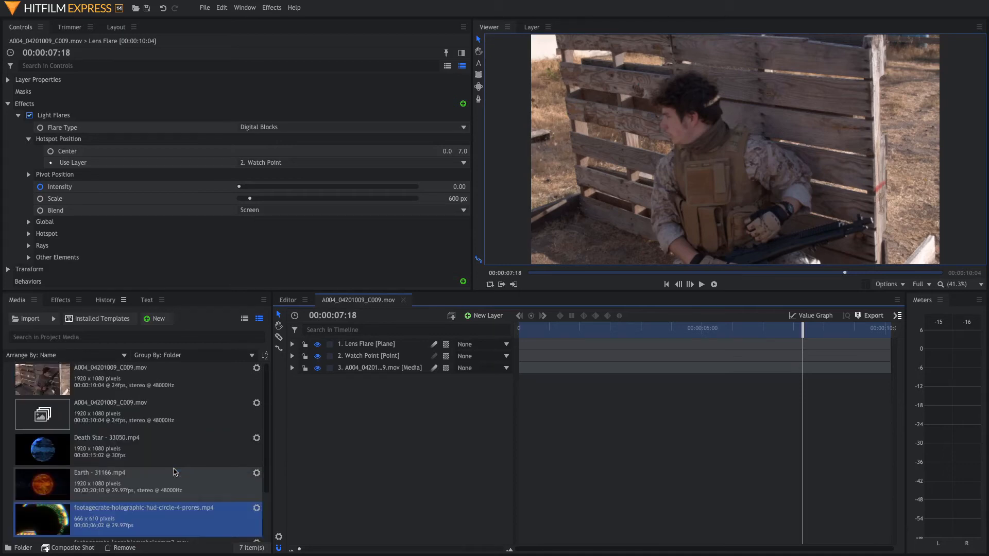
# Drop the hologram clips into the composite and parent the gun hologram layer to Watch Point
pyautogui.moveTo(803, 335); pyautogui.dragTo(674, 335)
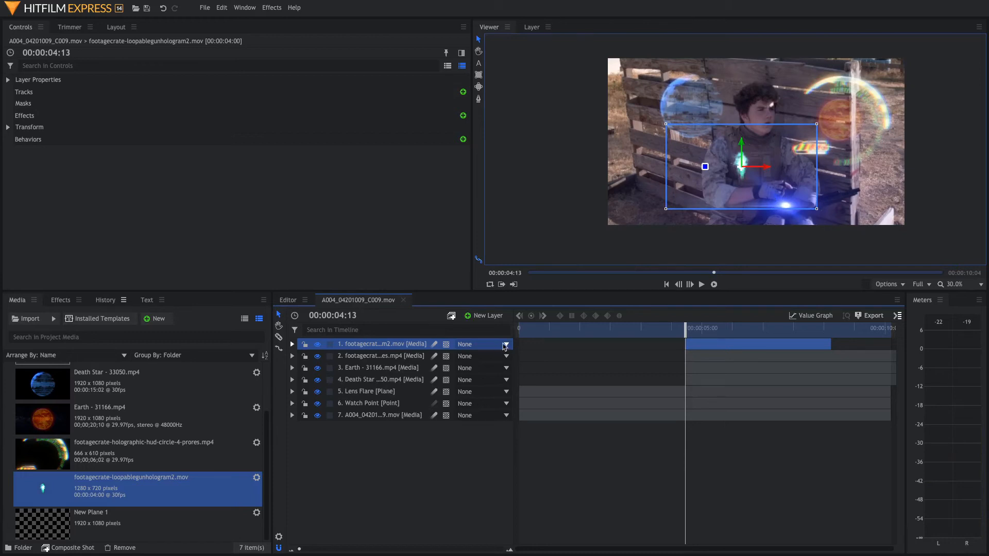
pyautogui.click(504, 344)
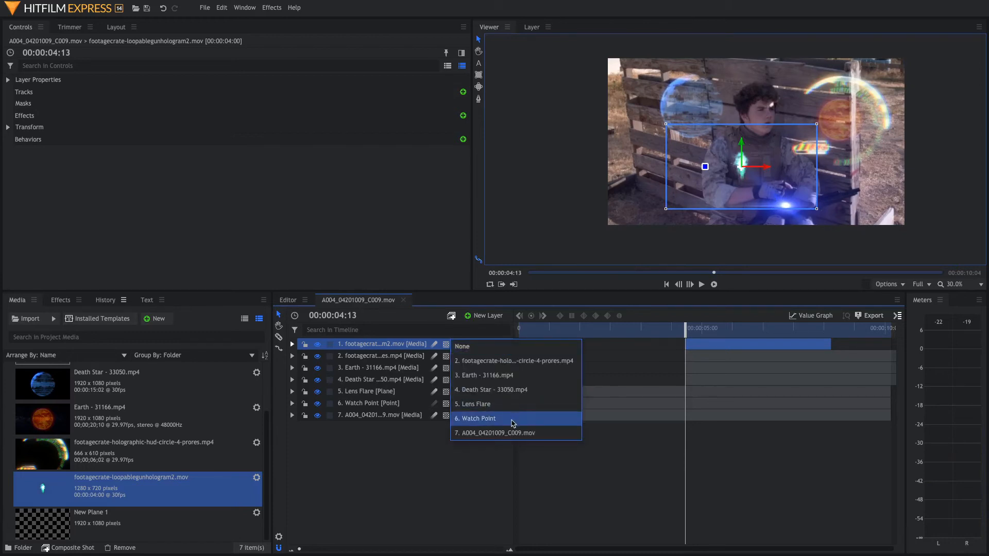
pyautogui.moveTo(509, 425)
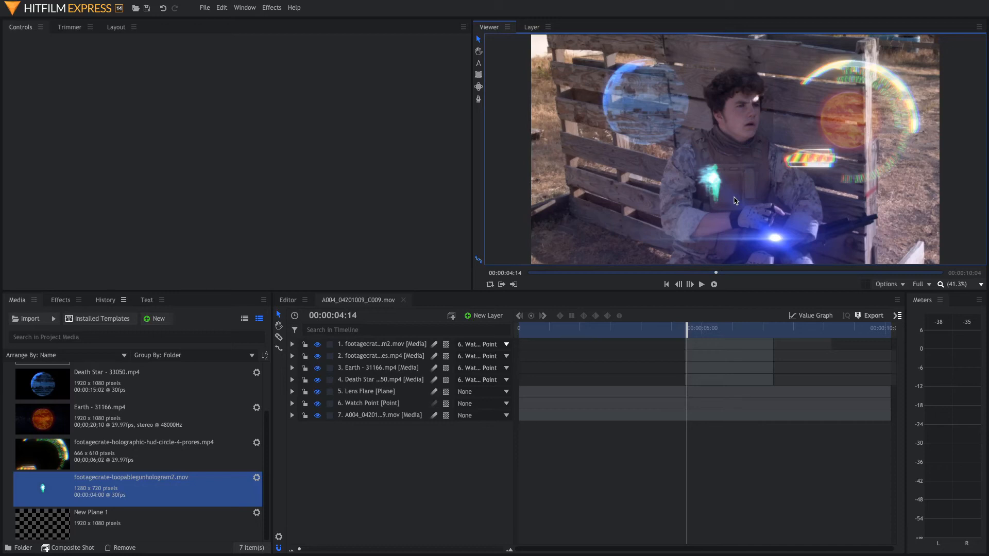
pyautogui.click(378, 355)
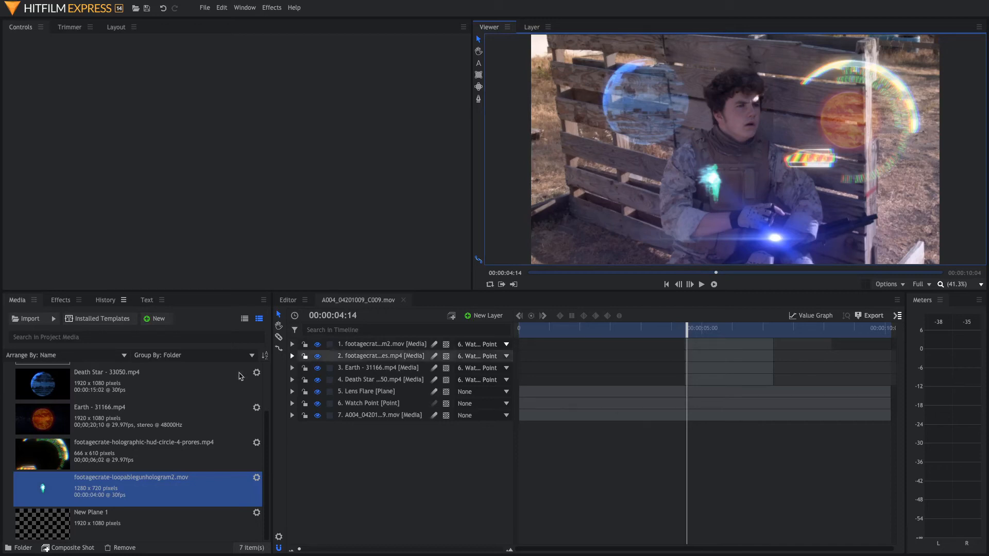
pyautogui.click(61, 300)
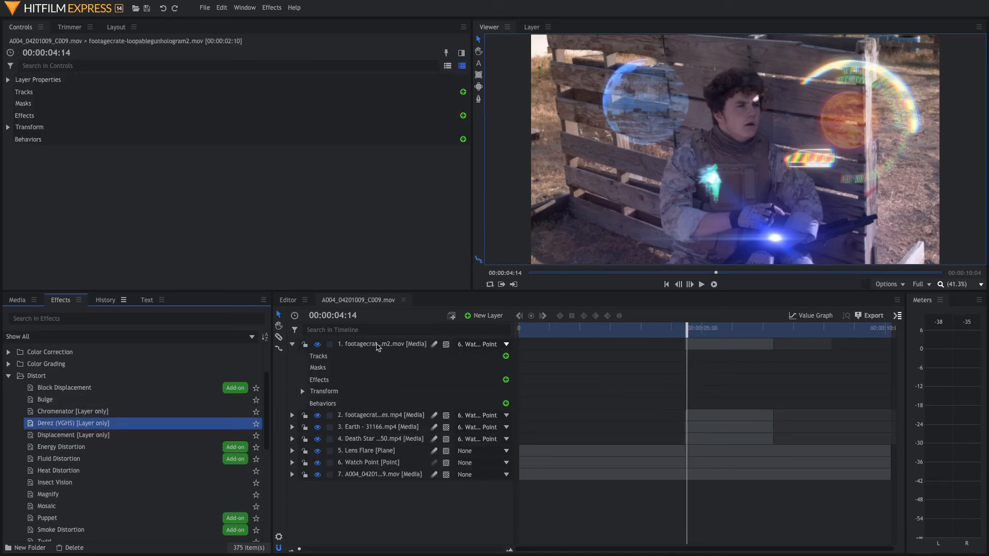
# Apply Derez (VGHS) to the gun hologram and keyframe Pixelation Strength at 50%
pyautogui.doubleClick(73, 424)
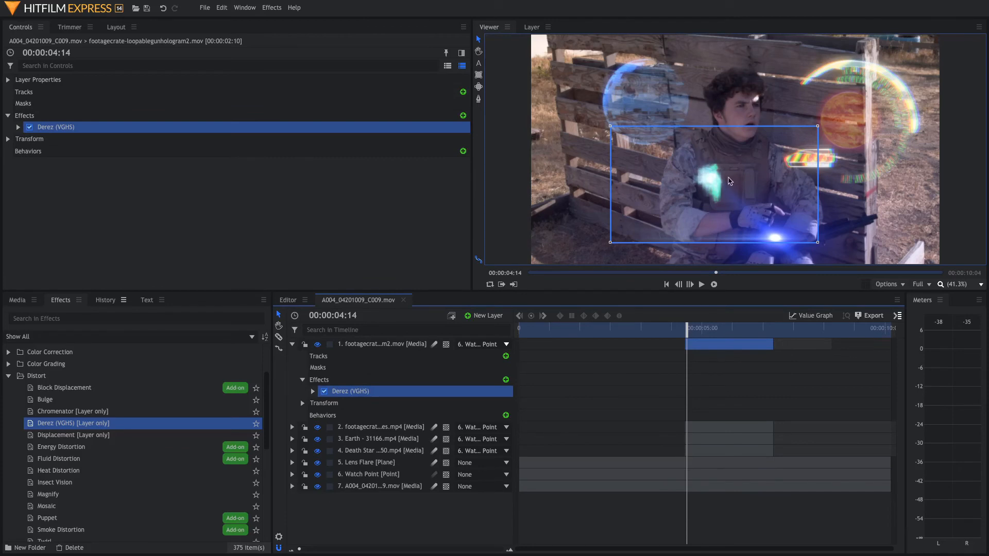
pyautogui.click(19, 127)
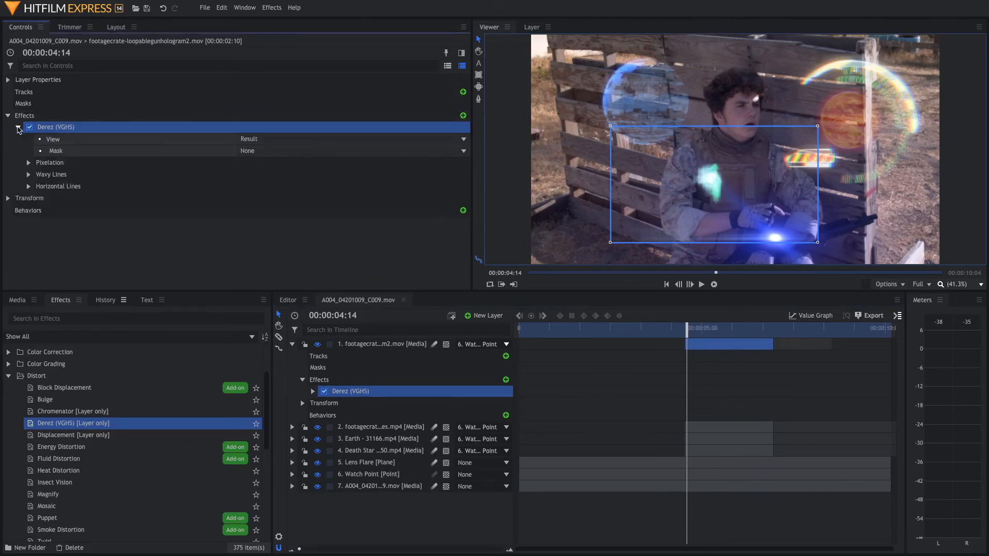
pyautogui.click(29, 162)
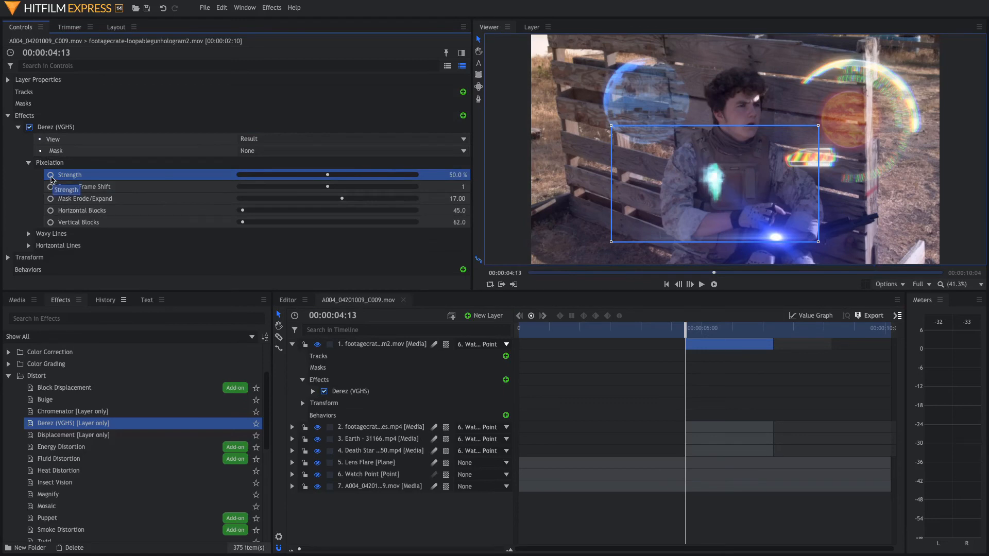
pyautogui.click(29, 234)
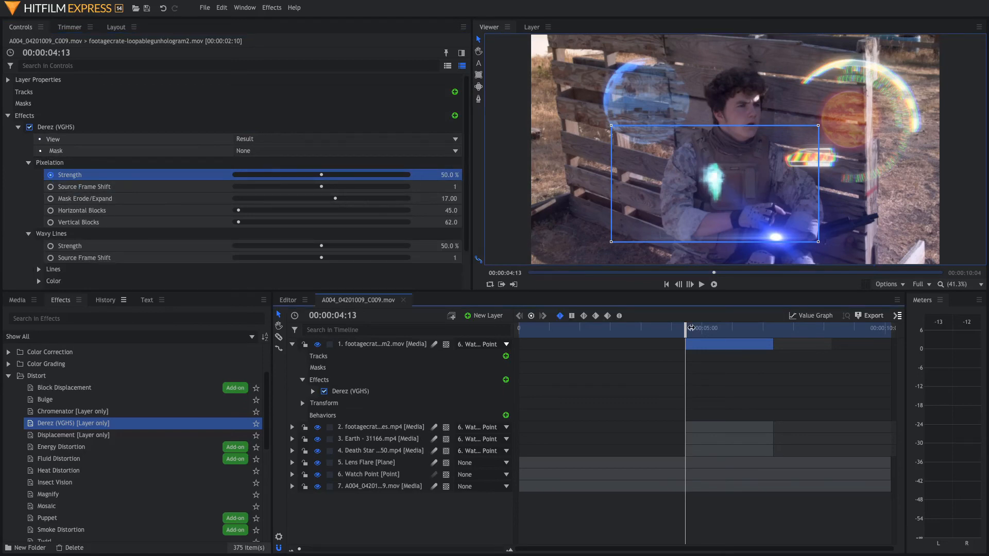
pyautogui.moveTo(322, 175); pyautogui.dragTo(305, 175)
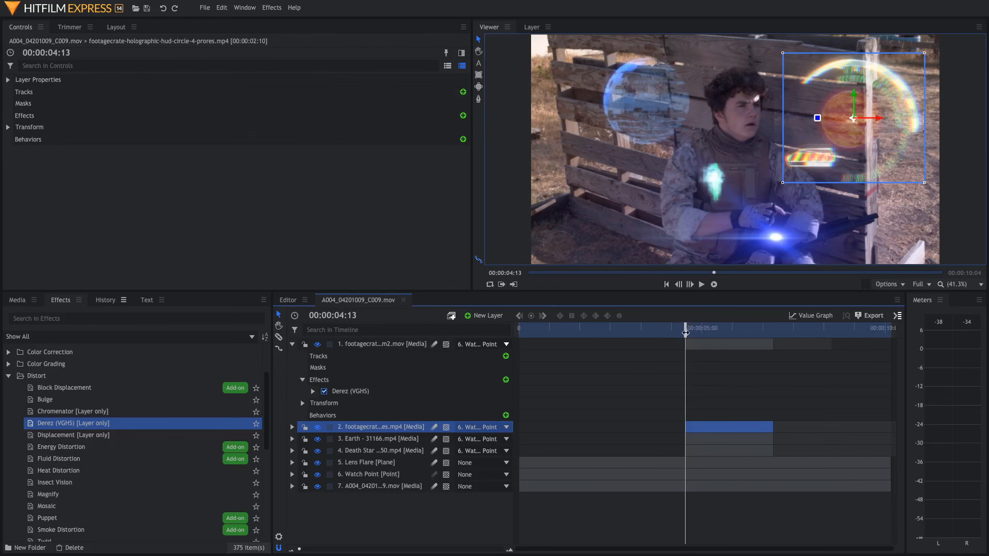
# Copy the Derez effect from the gun hologram for pasting onto the HUD circle layer
pyautogui.click(383, 427)
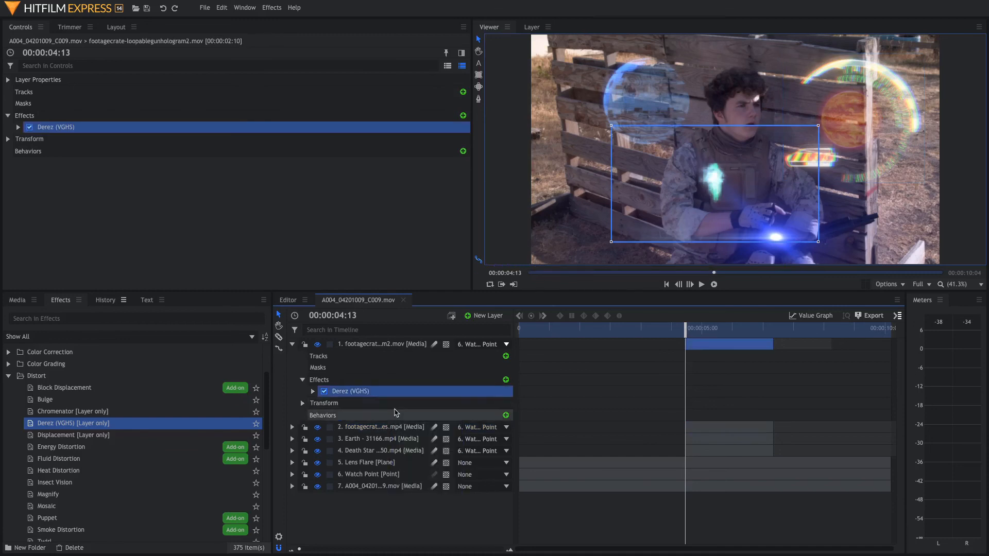
pyautogui.rightClick(381, 426)
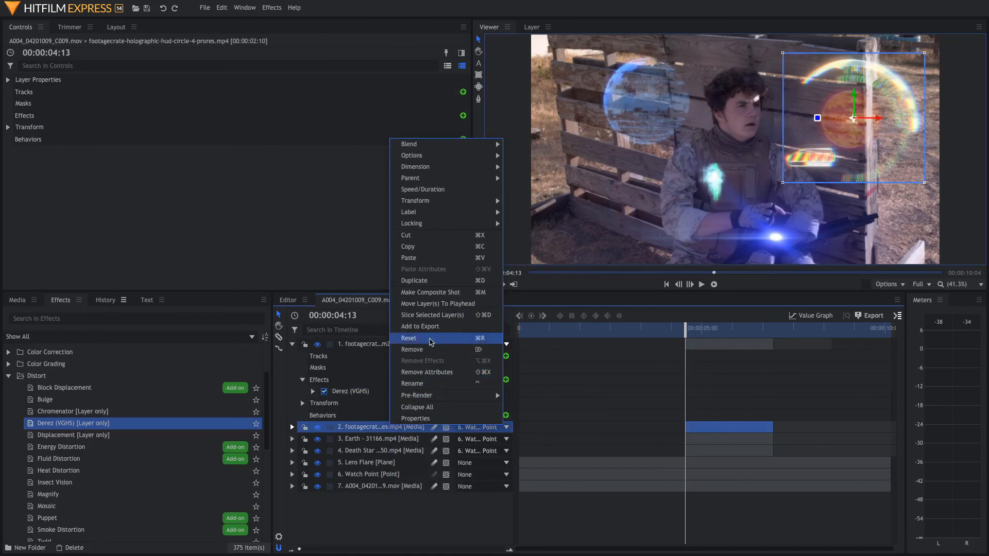
pyautogui.moveTo(428, 257)
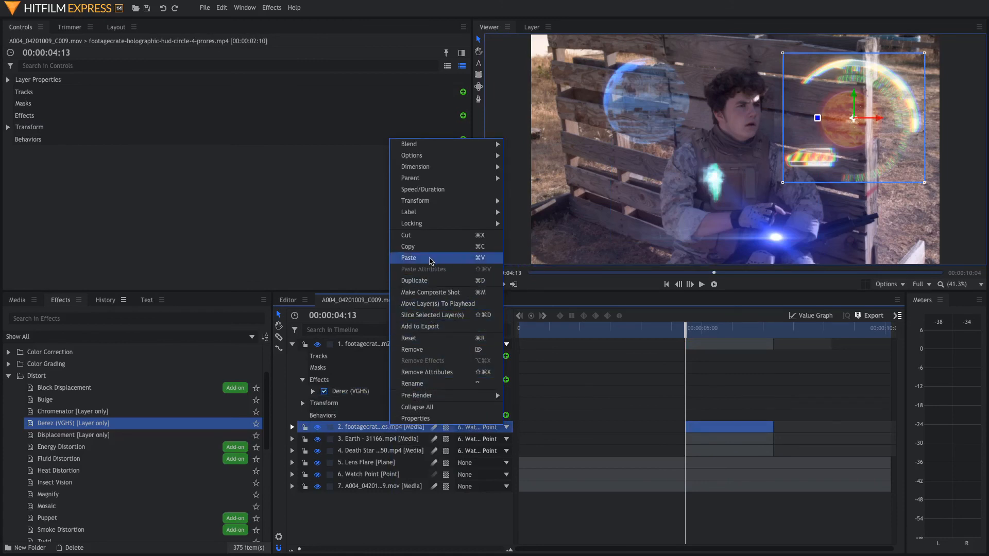